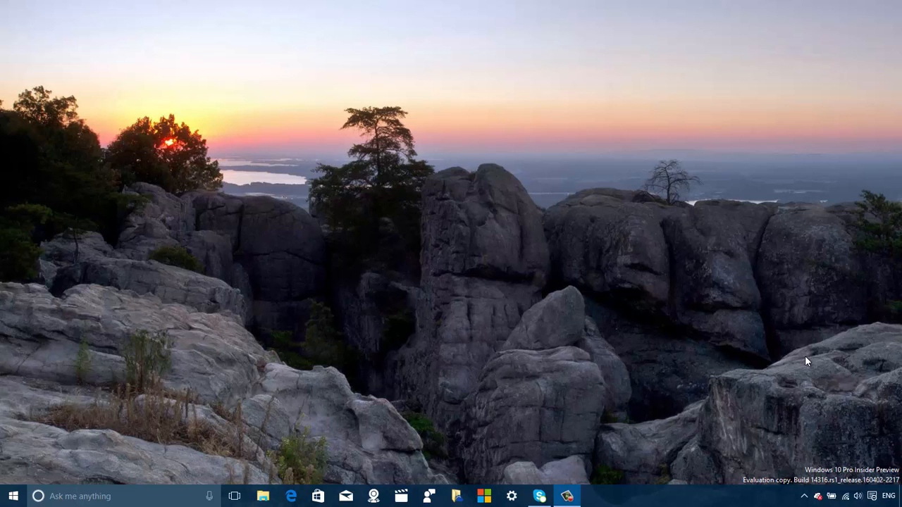
{"action": "mouse_move", "coordinate": [208, 360]}
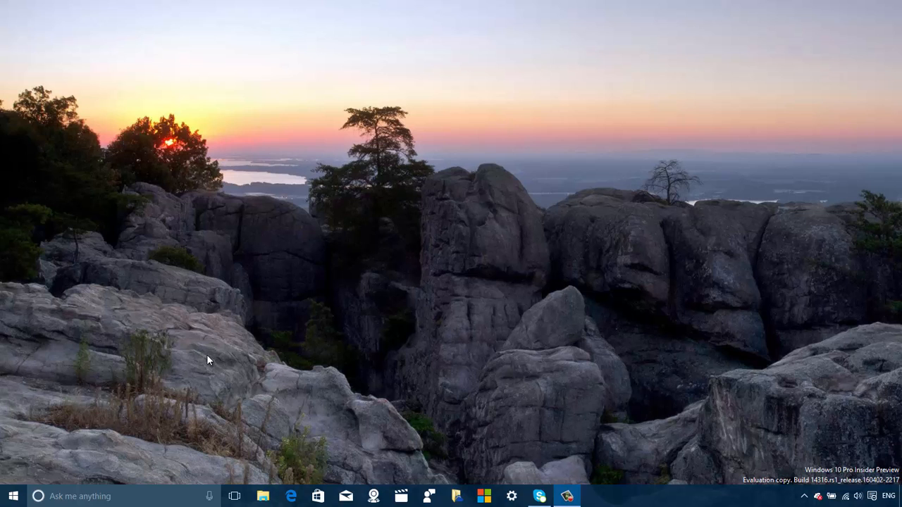
{"action": "mouse_move", "coordinate": [320, 329]}
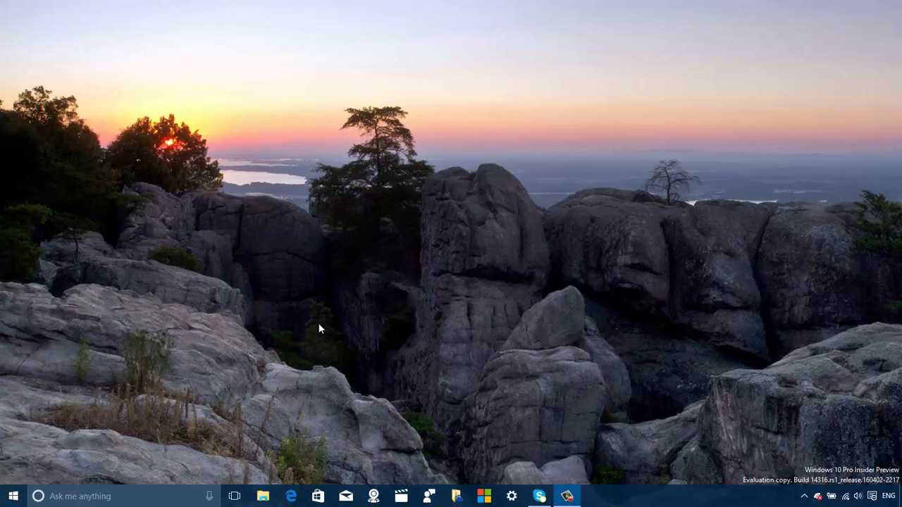
Step: Open Windows Settings from the gear icon on the taskbar
{"action": "left_click", "coordinate": [512, 496]}
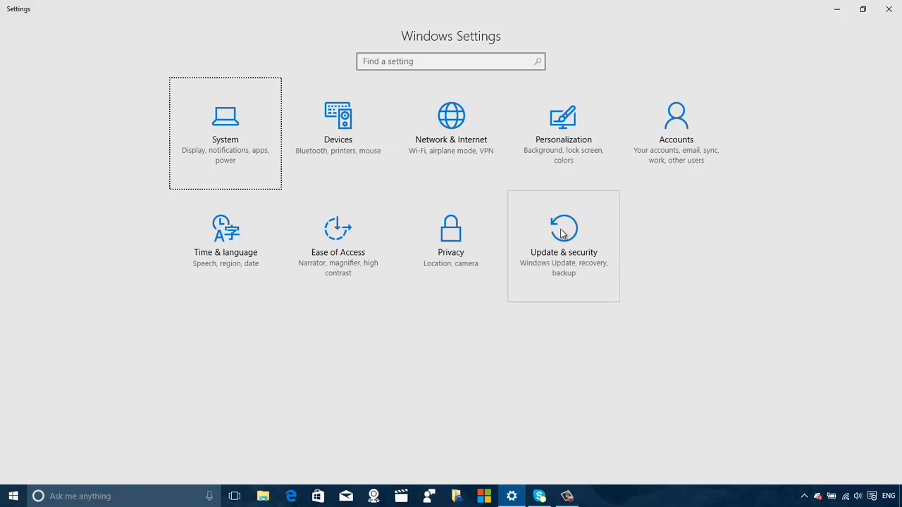
Step: Select Developer mode under Update & security > For developers and accept the warning
{"action": "left_click", "coordinate": [563, 240]}
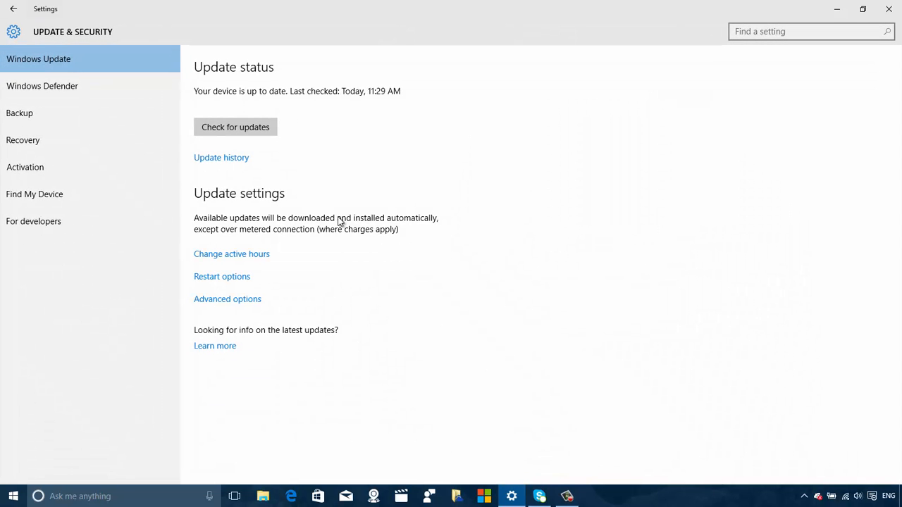
{"action": "mouse_move", "coordinate": [85, 233]}
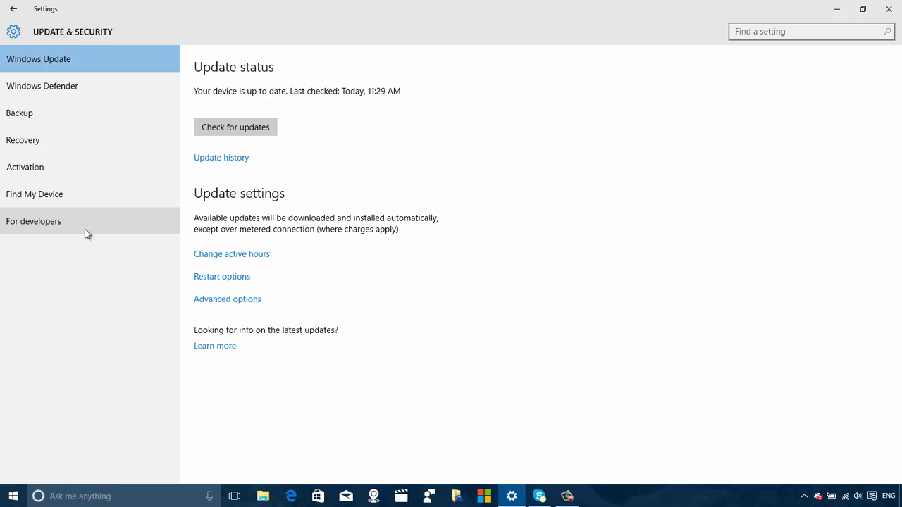
{"action": "left_click", "coordinate": [33, 221]}
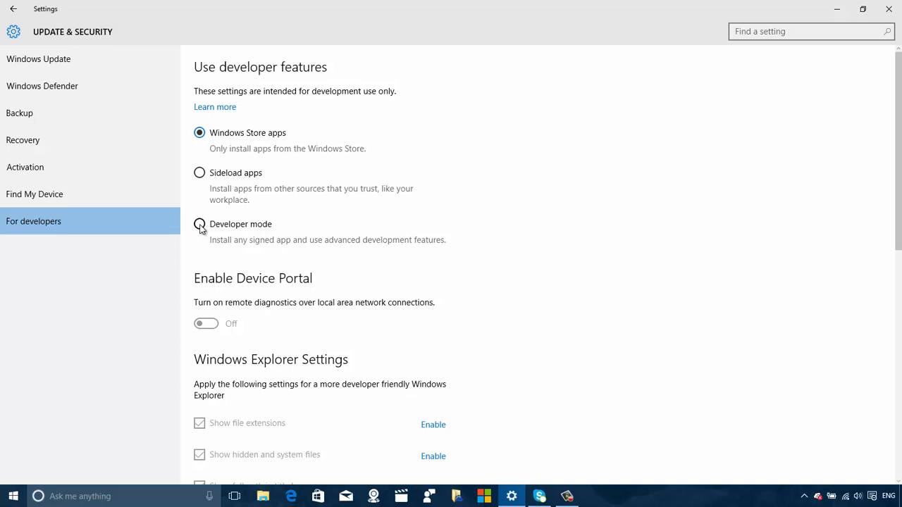
{"action": "left_click", "coordinate": [199, 224]}
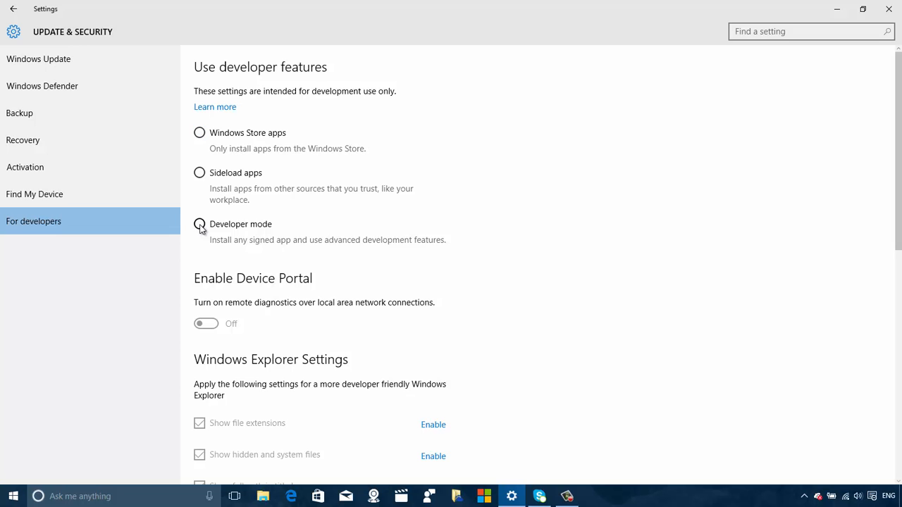
{"action": "left_click", "coordinate": [199, 224]}
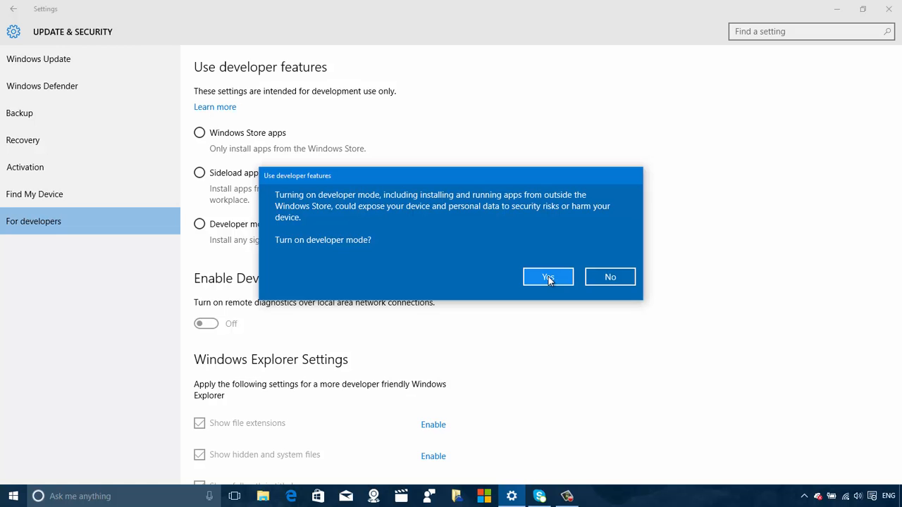
{"action": "left_click", "coordinate": [548, 276]}
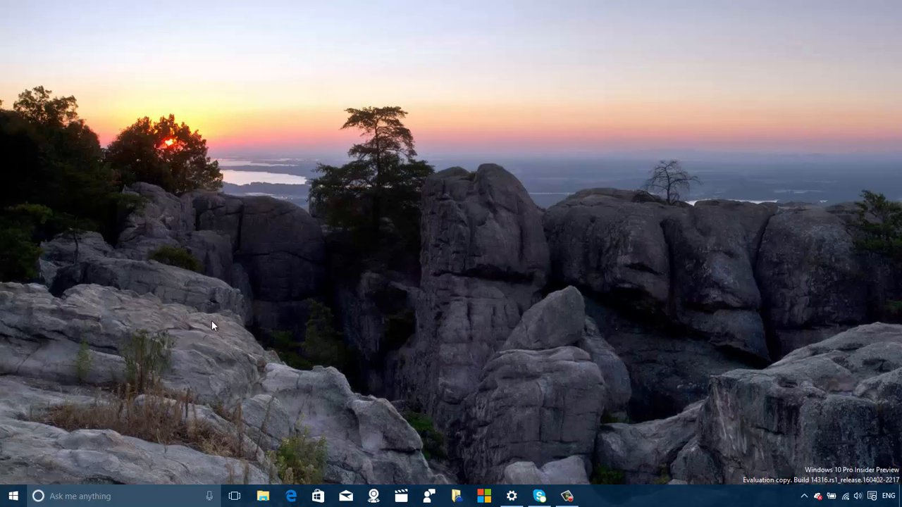
Step: Tick Windows Subsystem for Linux (Beta) in Windows Features via Programs and Features, and confirm
{"action": "right_click", "coordinate": [12, 496]}
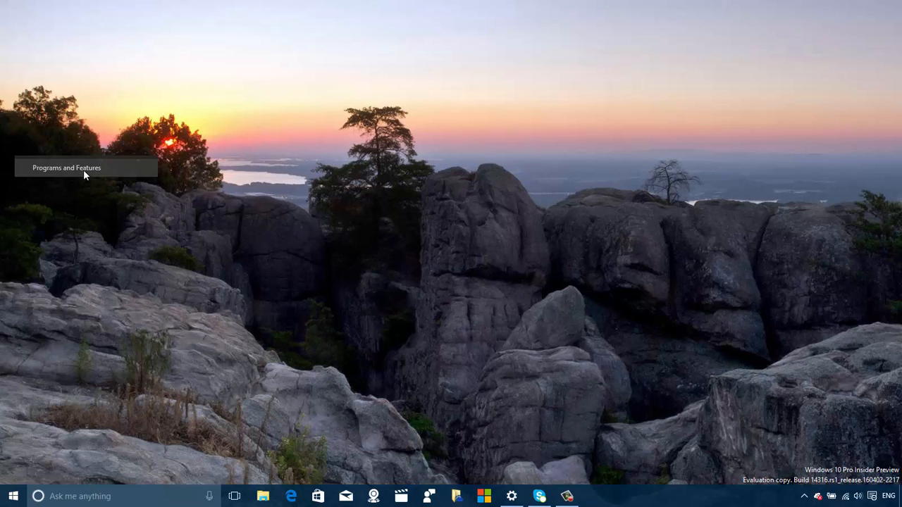
{"action": "left_click", "coordinate": [66, 168]}
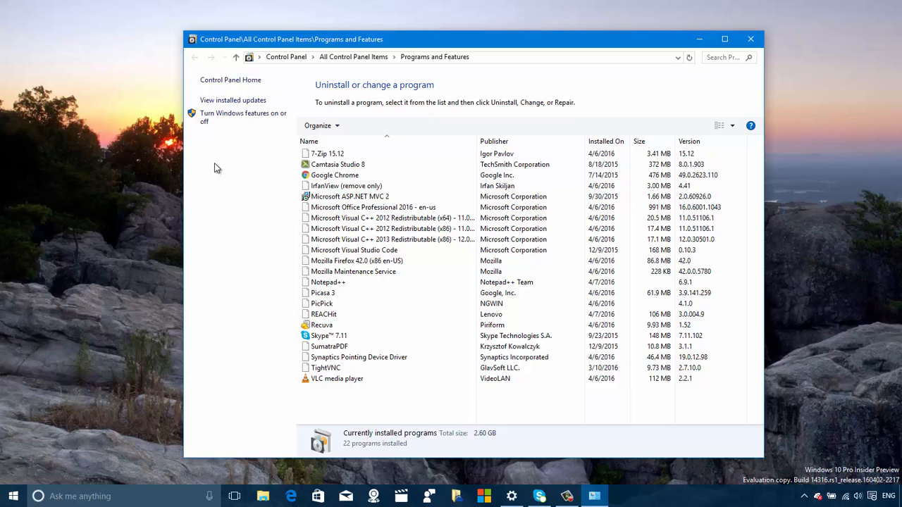
{"action": "mouse_move", "coordinate": [224, 117]}
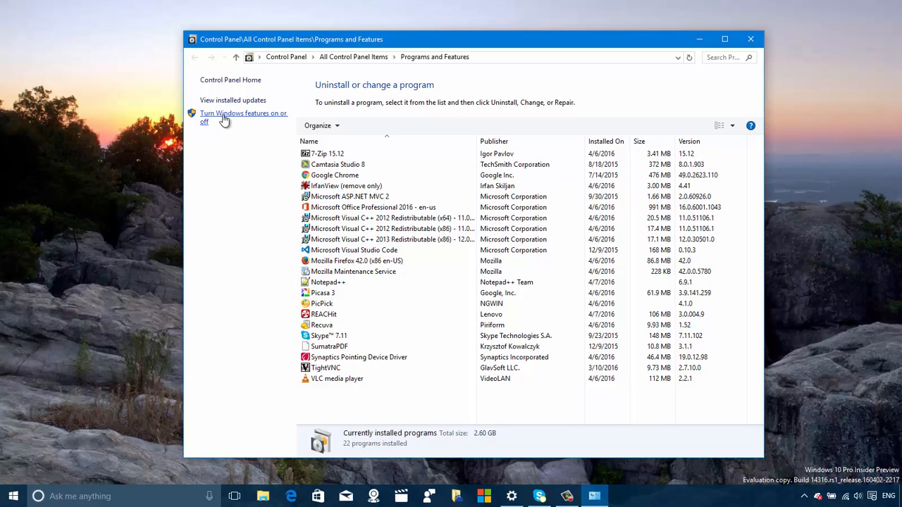
{"action": "mouse_move", "coordinate": [261, 118]}
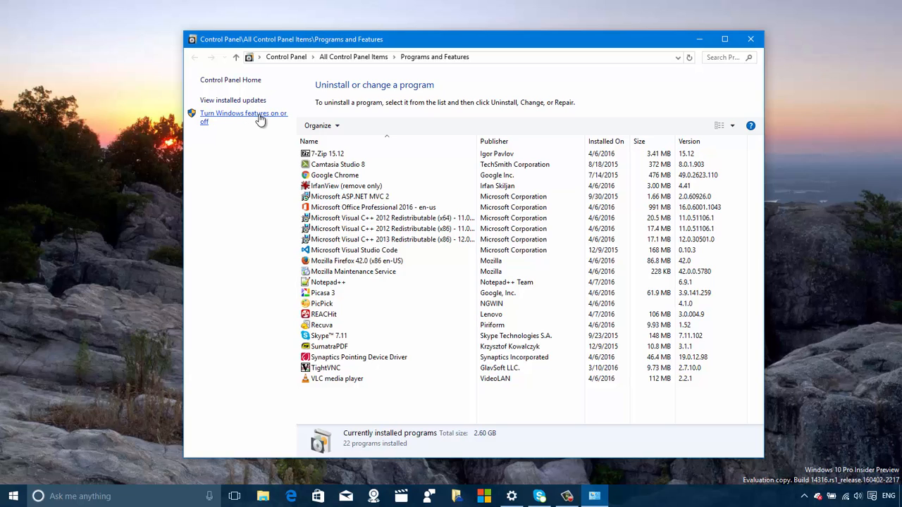
{"action": "left_click", "coordinate": [243, 117]}
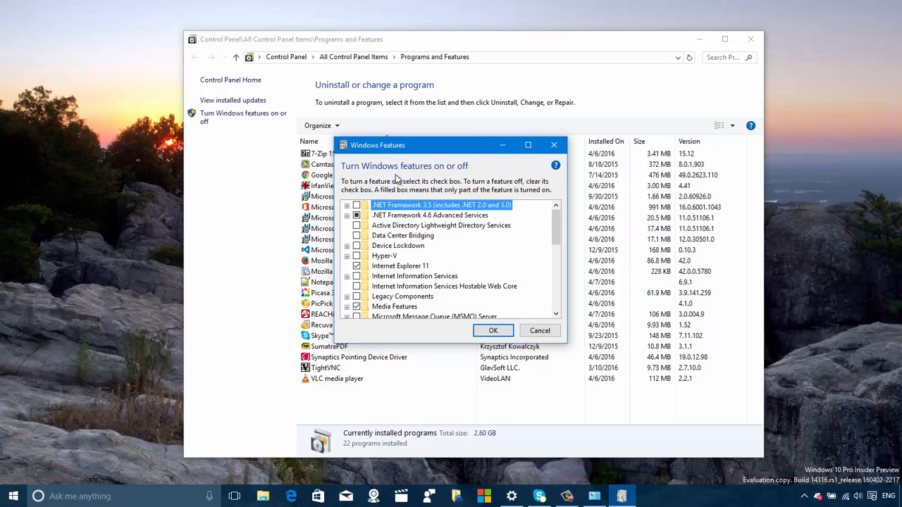
{"action": "scroll", "scroll_direction": "down", "scroll_amount": 3}
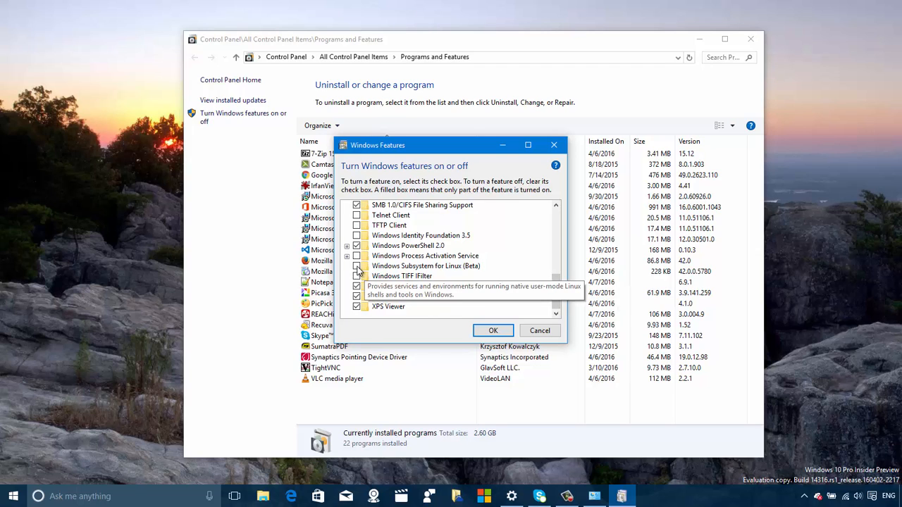
{"action": "left_click", "coordinate": [427, 266]}
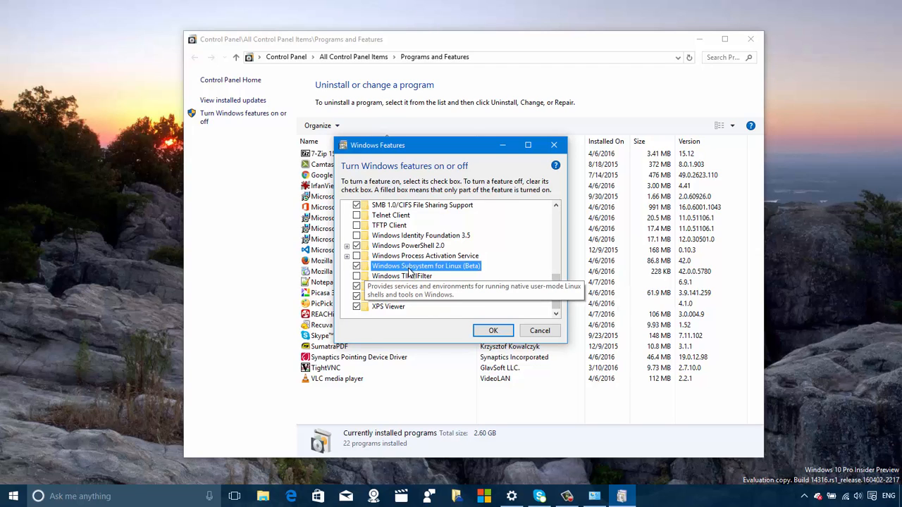
{"action": "scroll", "scroll_direction": "down", "scroll_amount": 3}
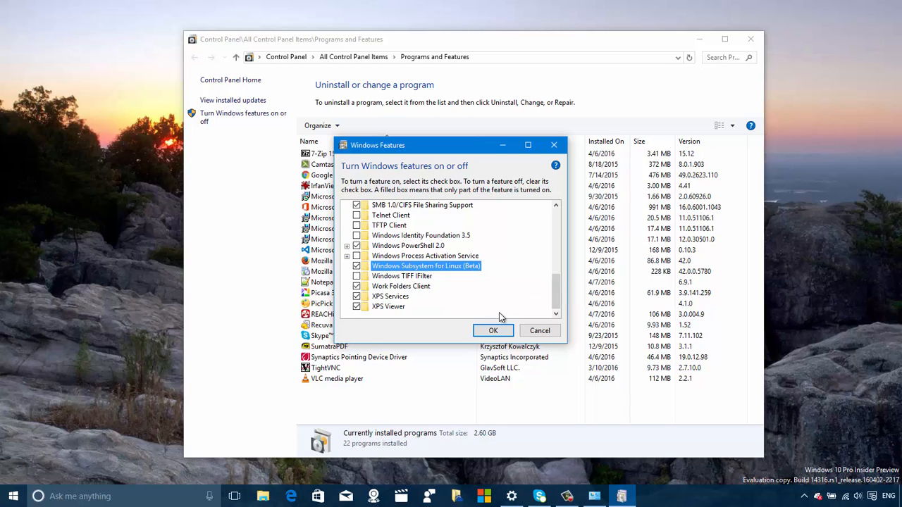
{"action": "left_click", "coordinate": [493, 331]}
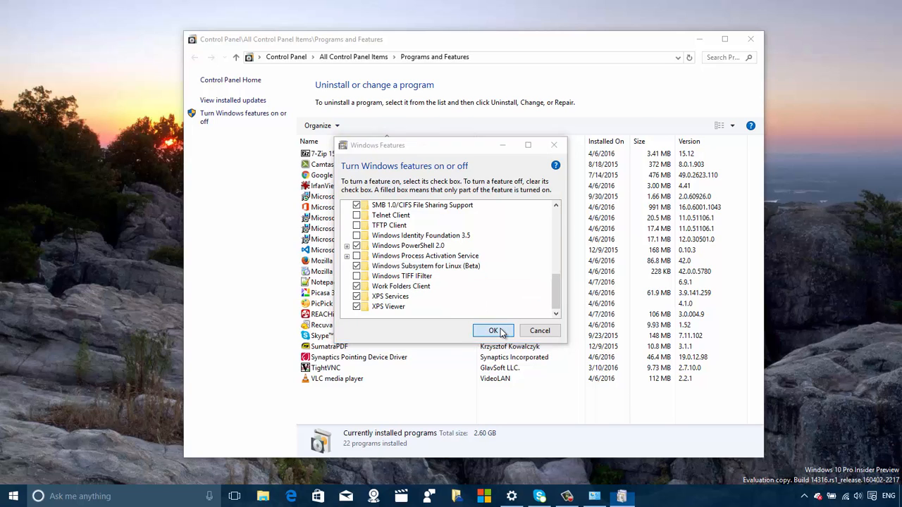
{"action": "left_click", "coordinate": [493, 331]}
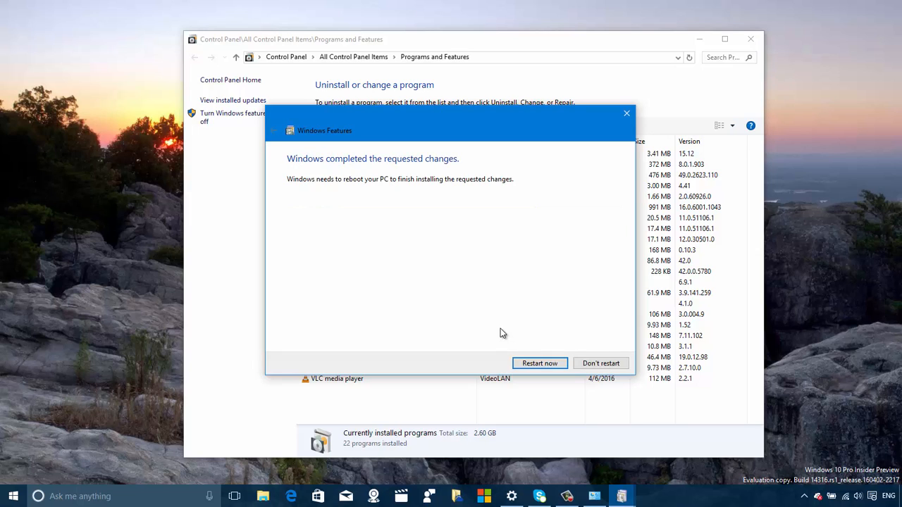
{"action": "mouse_move", "coordinate": [522, 329]}
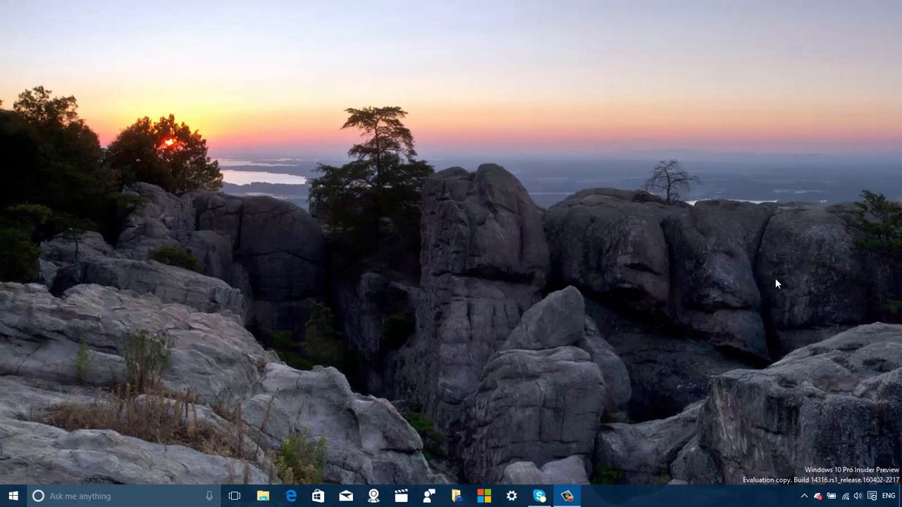
{"action": "mouse_move", "coordinate": [59, 472]}
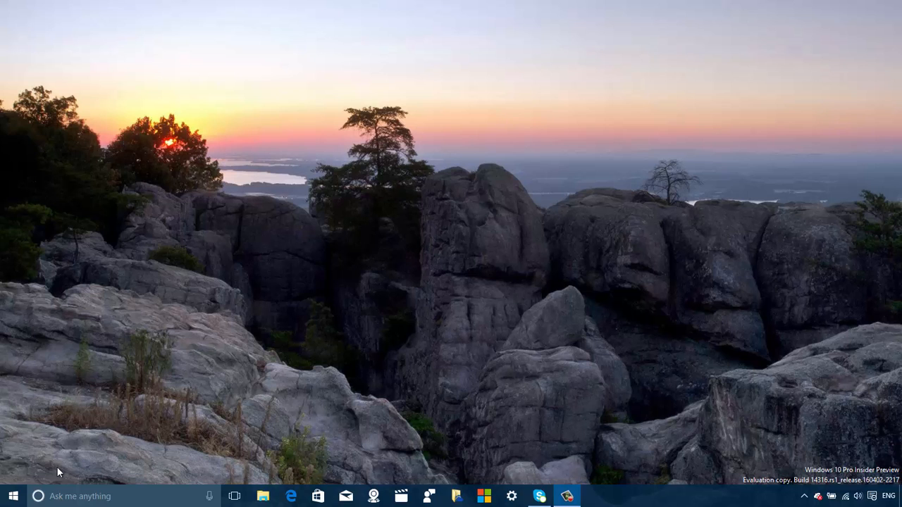
Step: Open and close an ordinary Command Prompt, then bring up the Start shortcuts for Command Prompt (Admin)
{"action": "left_click", "coordinate": [13, 496]}
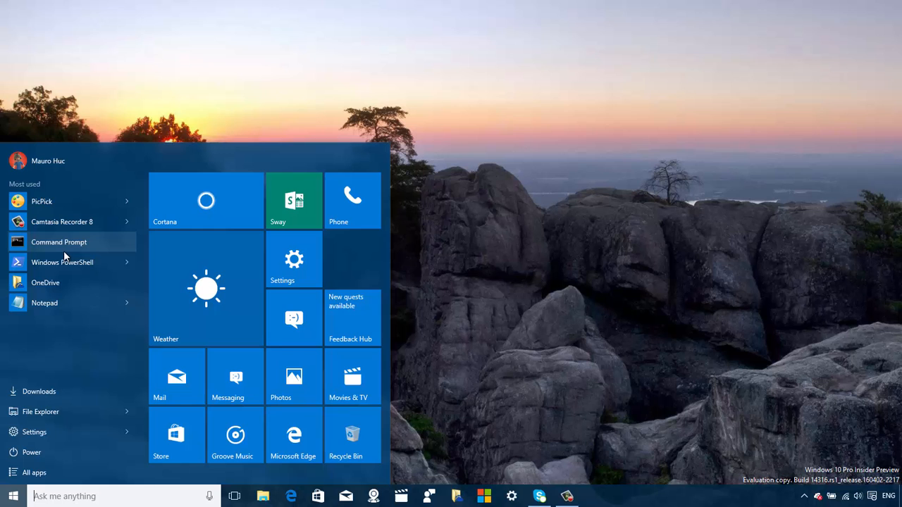
{"action": "left_click", "coordinate": [59, 241]}
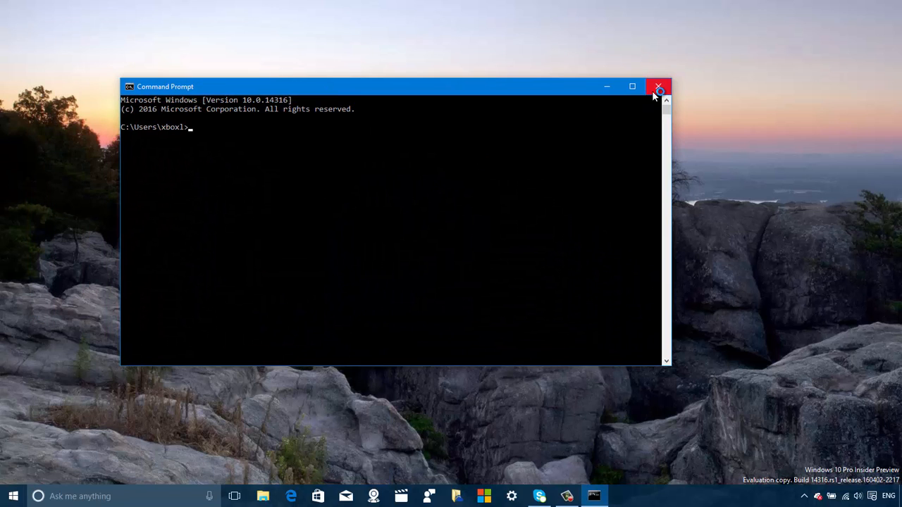
{"action": "left_click", "coordinate": [658, 86]}
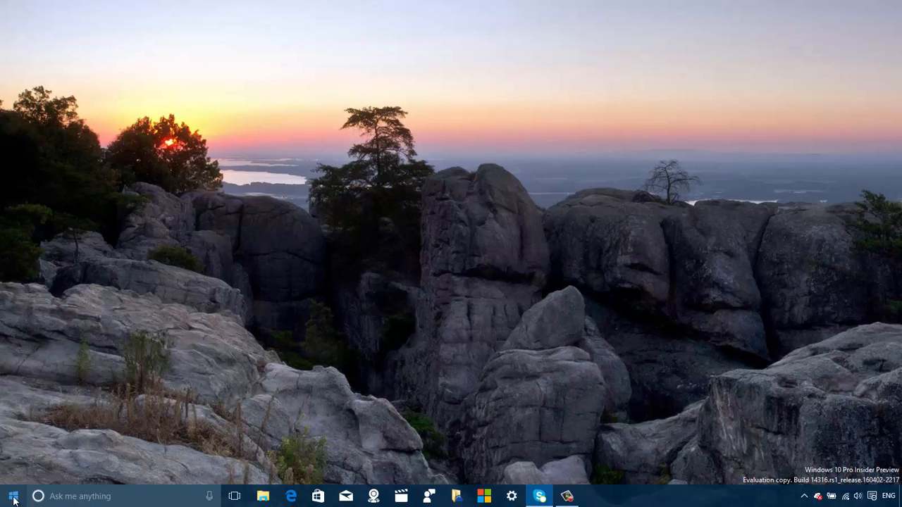
{"action": "right_click", "coordinate": [13, 496]}
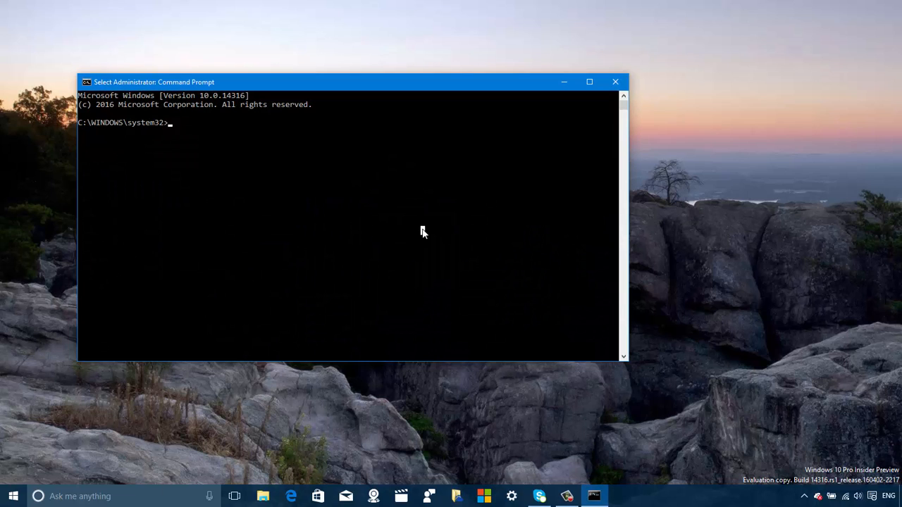
Step: Run bash, list the system32 files with ls, and scroll through the output
{"action": "type", "text": "bash"}
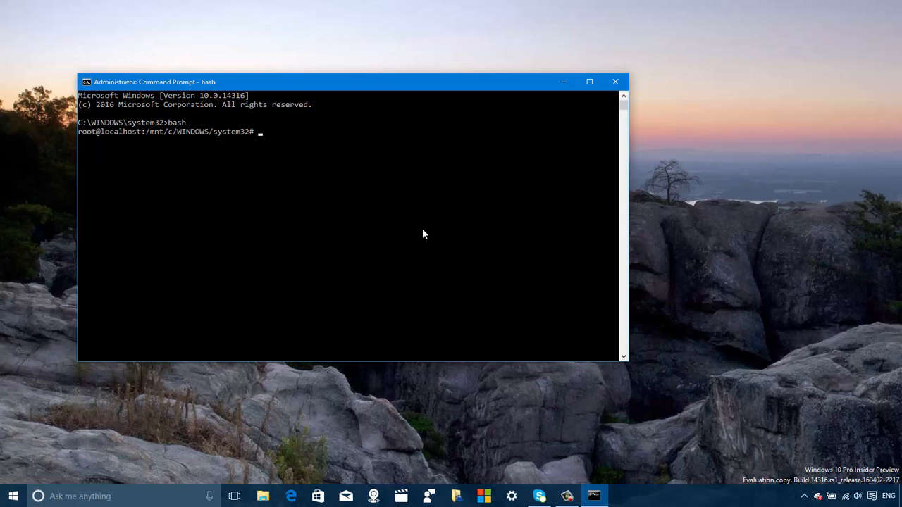
{"action": "type", "text": "ls"}
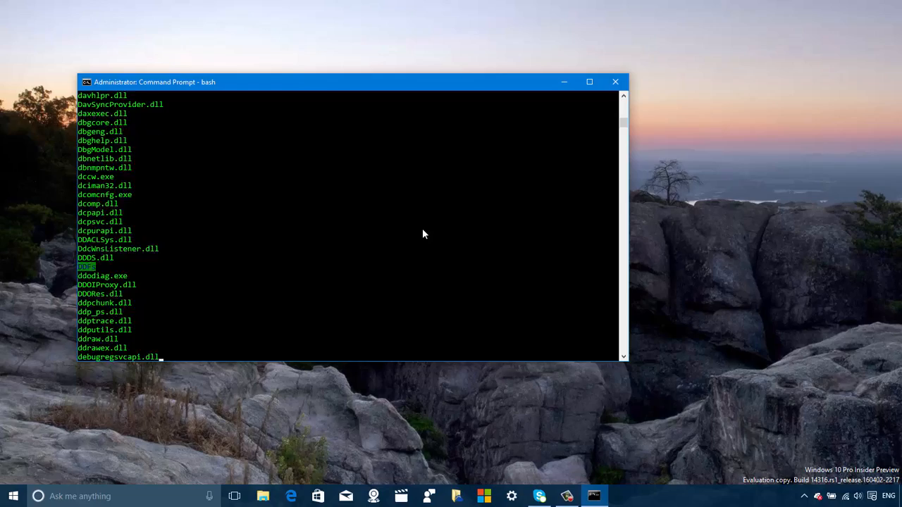
{"action": "scroll", "scroll_direction": "down", "scroll_amount": 3}
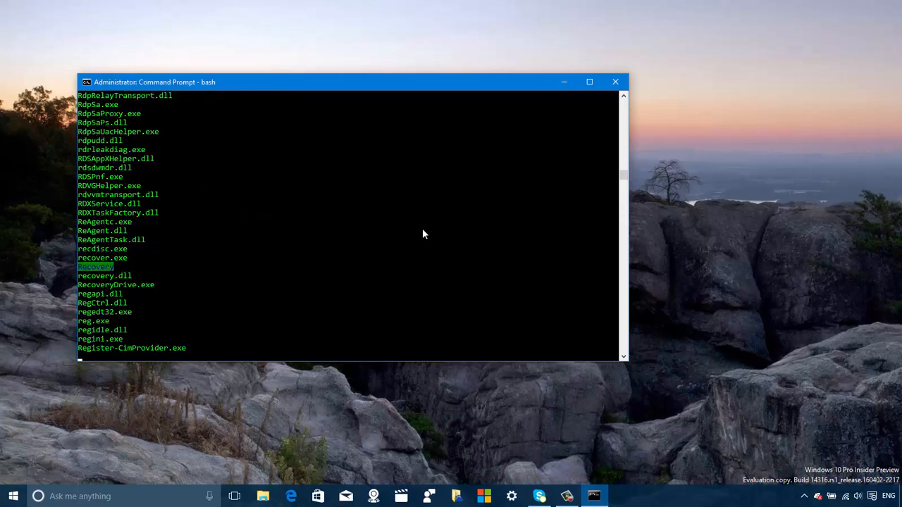
{"action": "scroll", "scroll_direction": "down", "scroll_amount": 3}
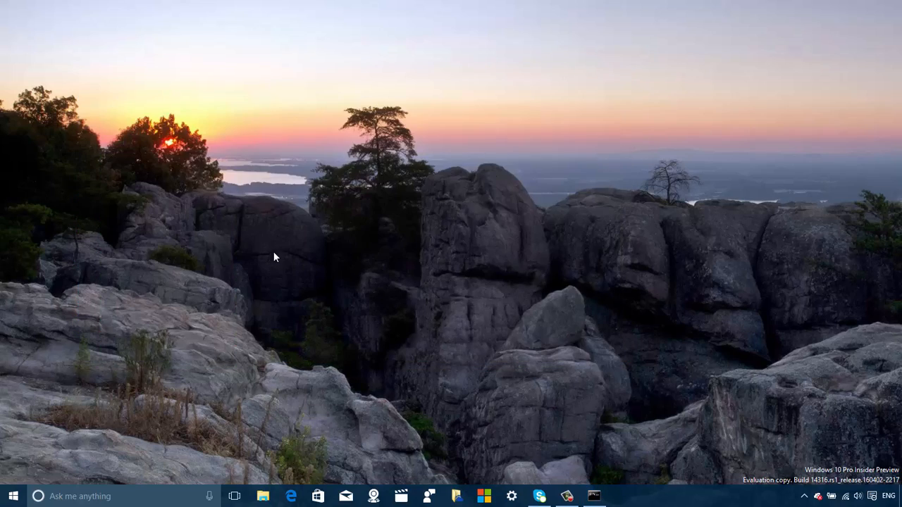
{"action": "mouse_move", "coordinate": [229, 240]}
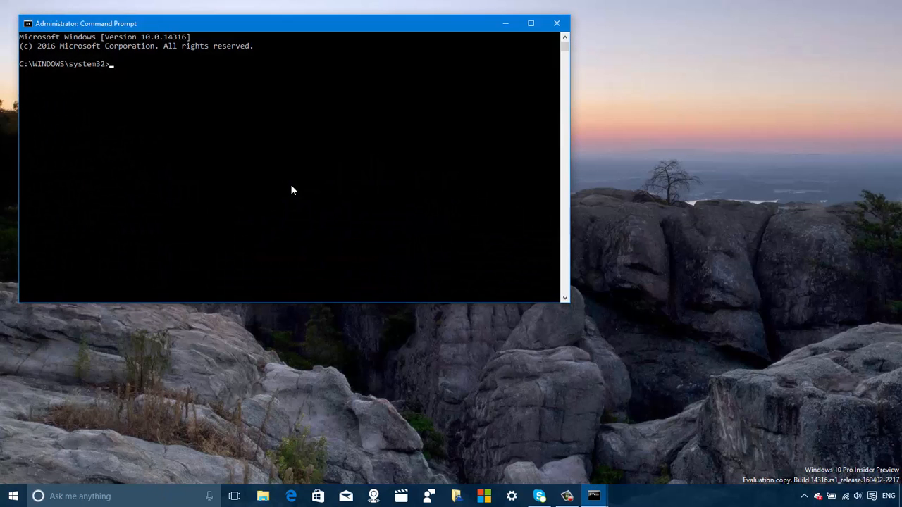
Step: Run bash and lsb_release -a to show Ubuntu 14.04.4 LTS (trusty), centring the window
{"action": "type", "text": "bash"}
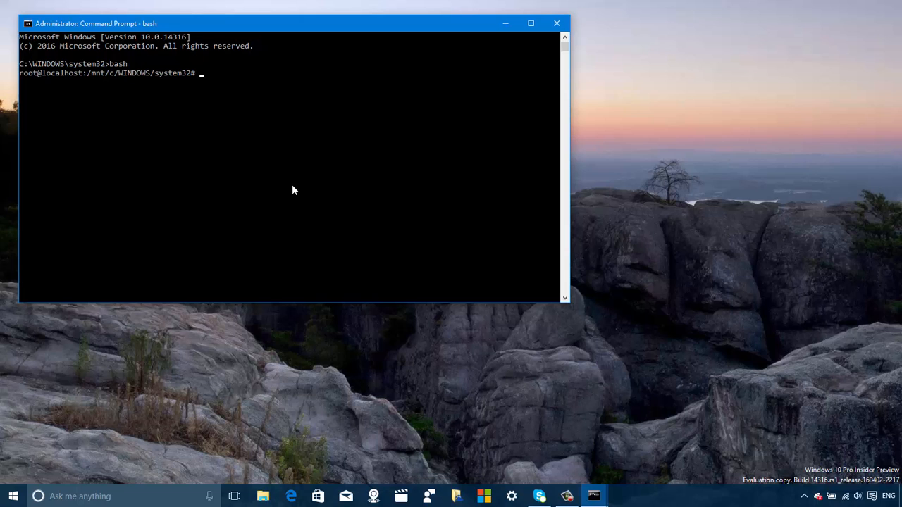
{"action": "type", "text": "lsb"}
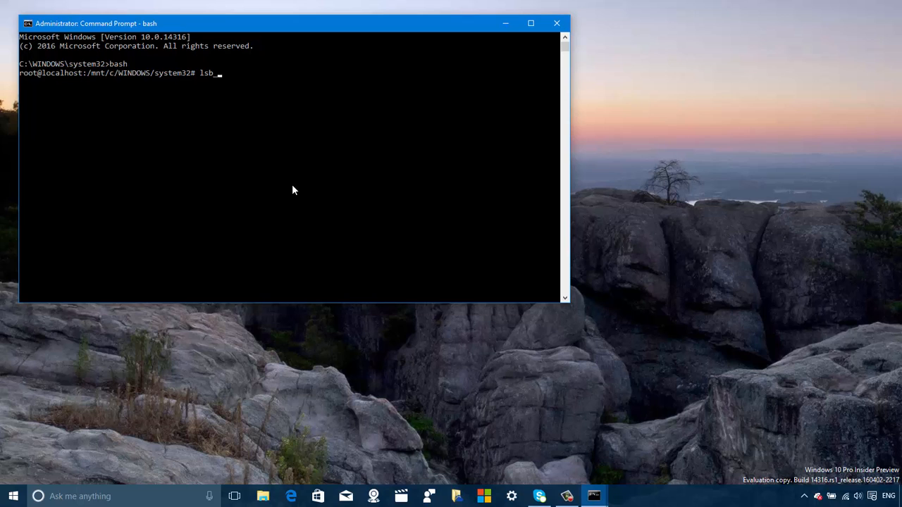
{"action": "type", "text": "release"}
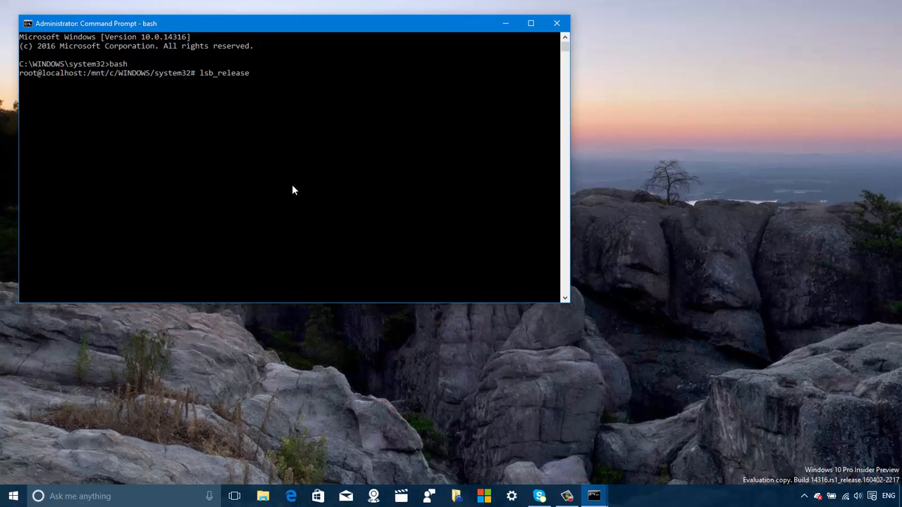
{"action": "type", "text": "-a"}
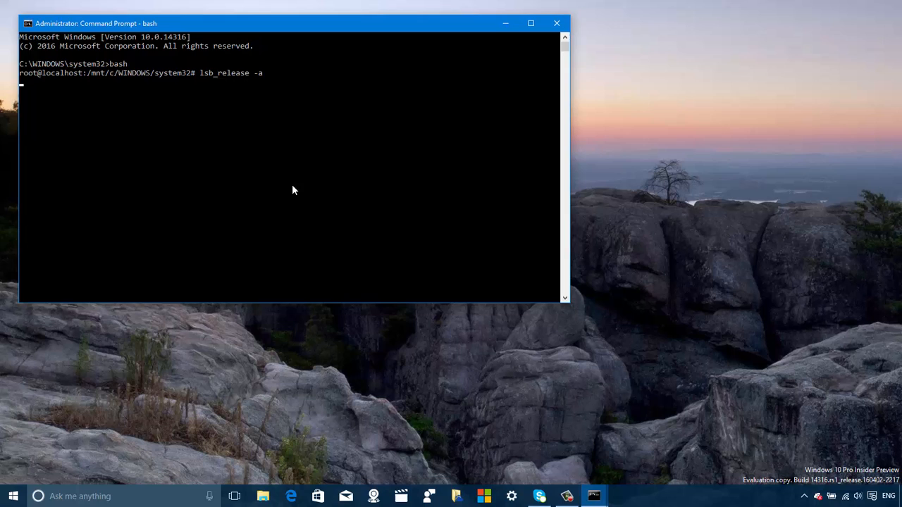
{"action": "left_click_drag", "start_coordinate": [293, 23], "coordinate": [396, 59]}
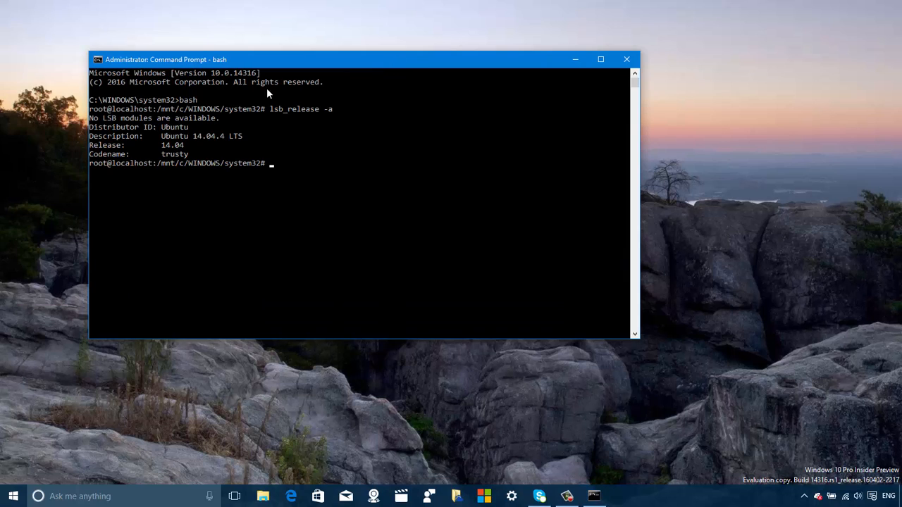
{"action": "mouse_move", "coordinate": [156, 141]}
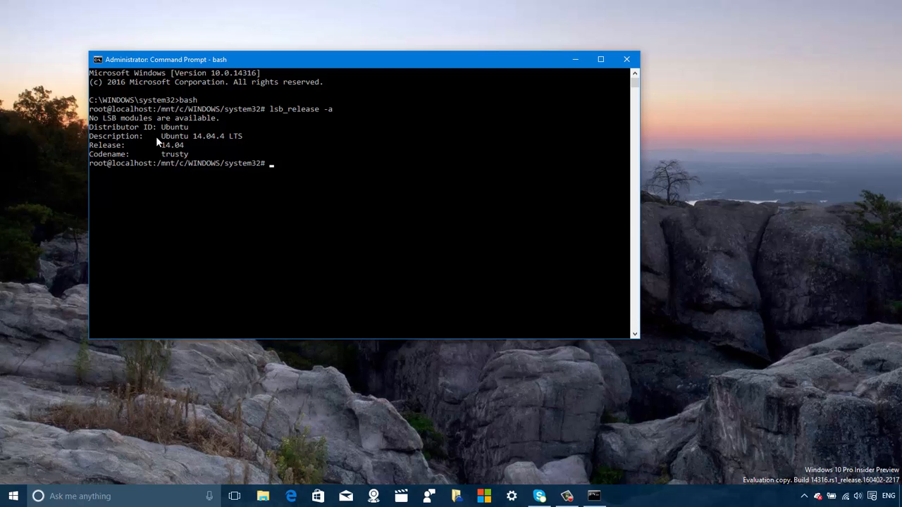
{"action": "mouse_move", "coordinate": [206, 146]}
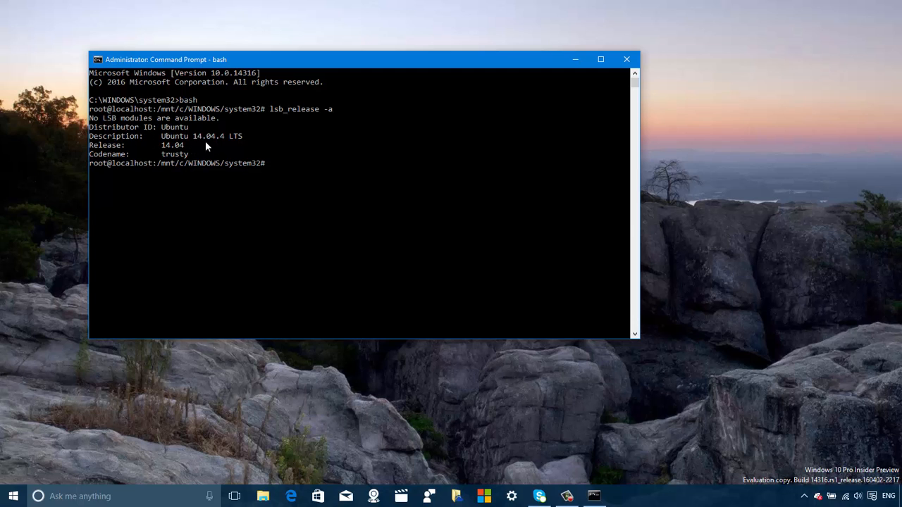
{"action": "mouse_move", "coordinate": [238, 146]}
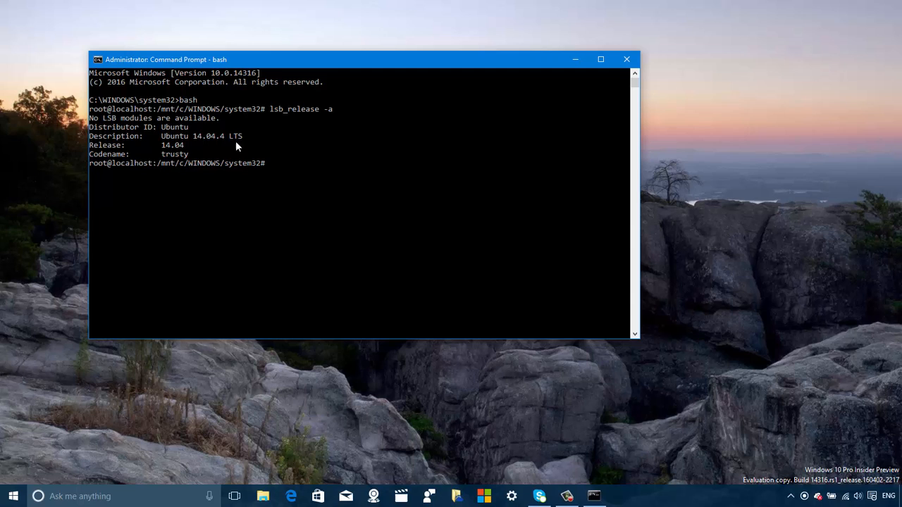
{"action": "mouse_move", "coordinate": [111, 155]}
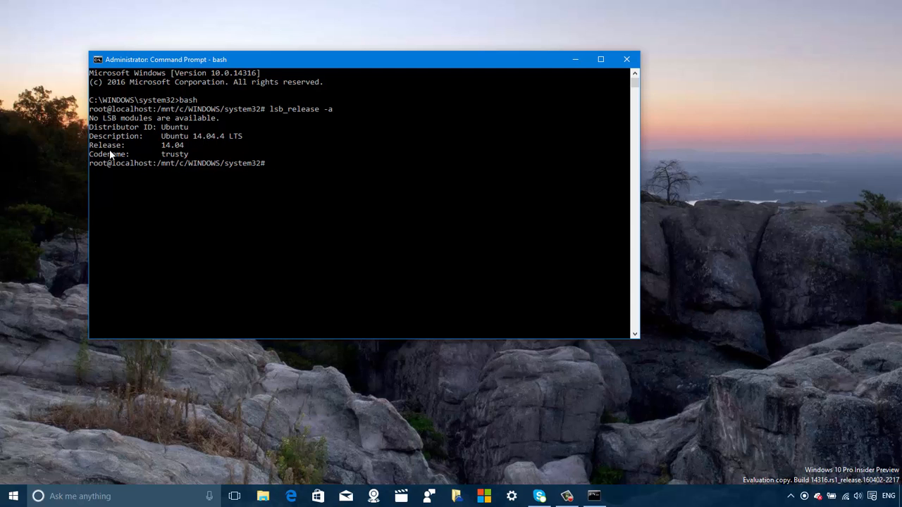
{"action": "mouse_move", "coordinate": [175, 155]}
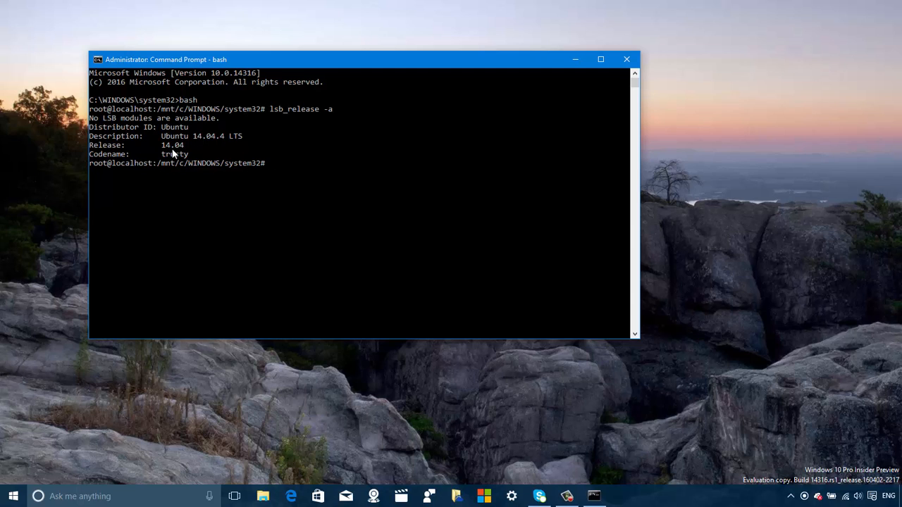
{"action": "mouse_move", "coordinate": [178, 197]}
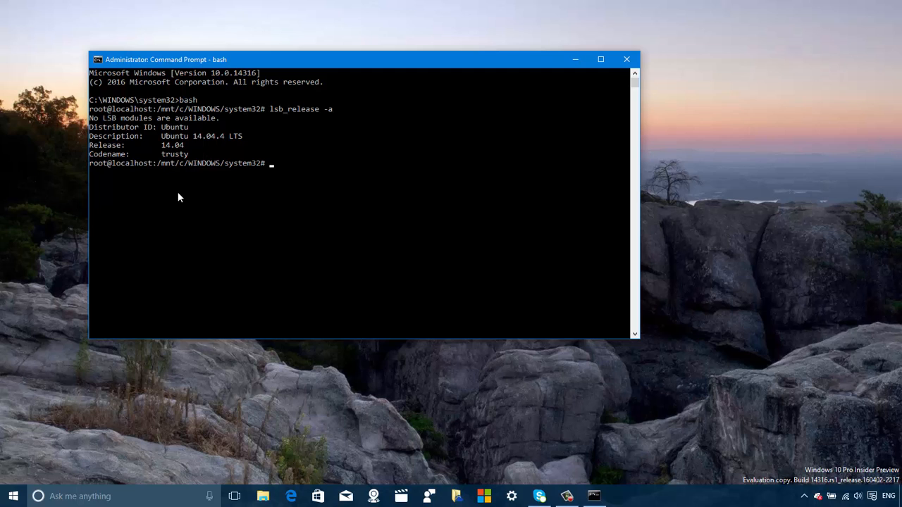
{"action": "mouse_move", "coordinate": [184, 206]}
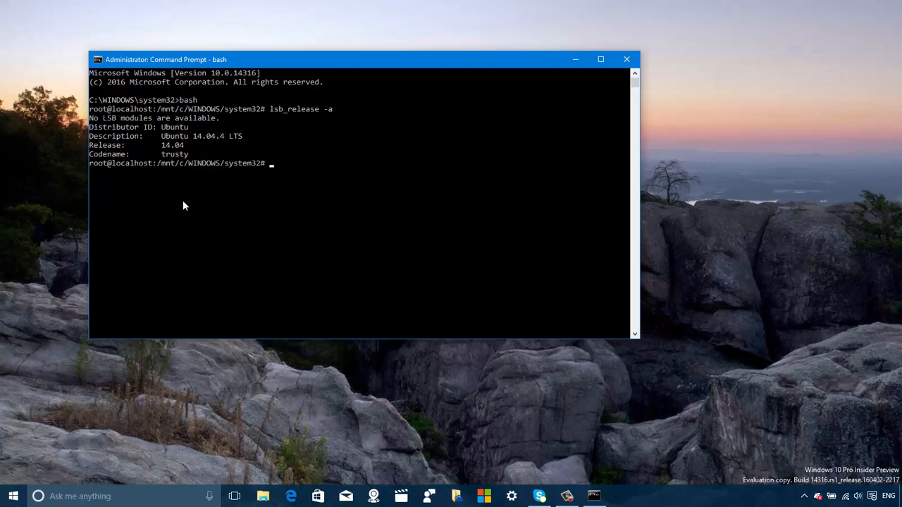